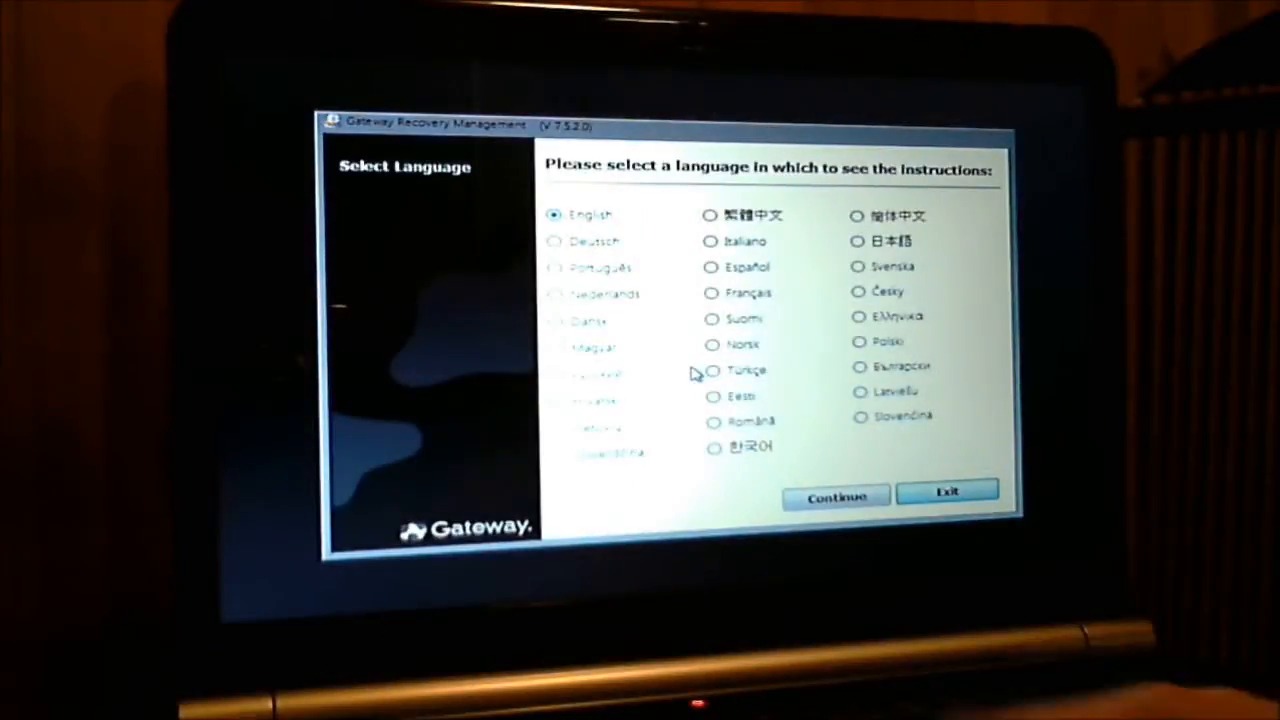
Start a complete factory-default restore in English to the hard drive, confirming erasure of all data.
click(835, 496)
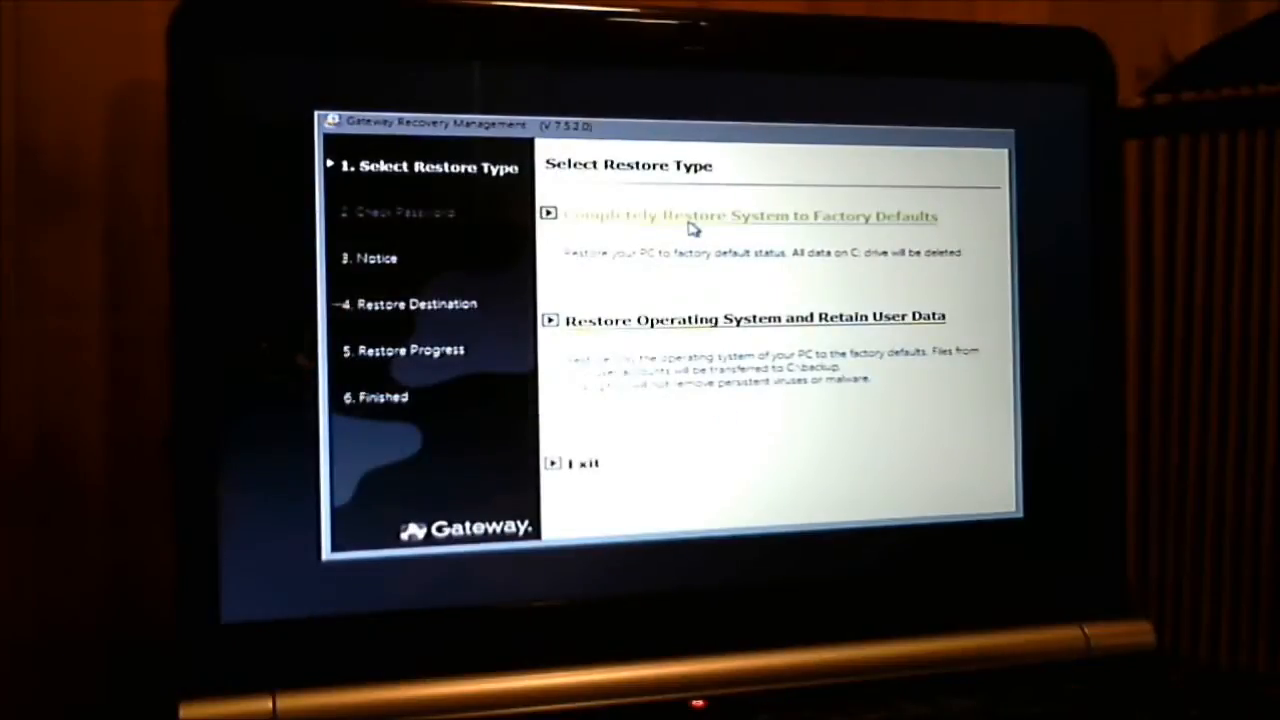
click(750, 216)
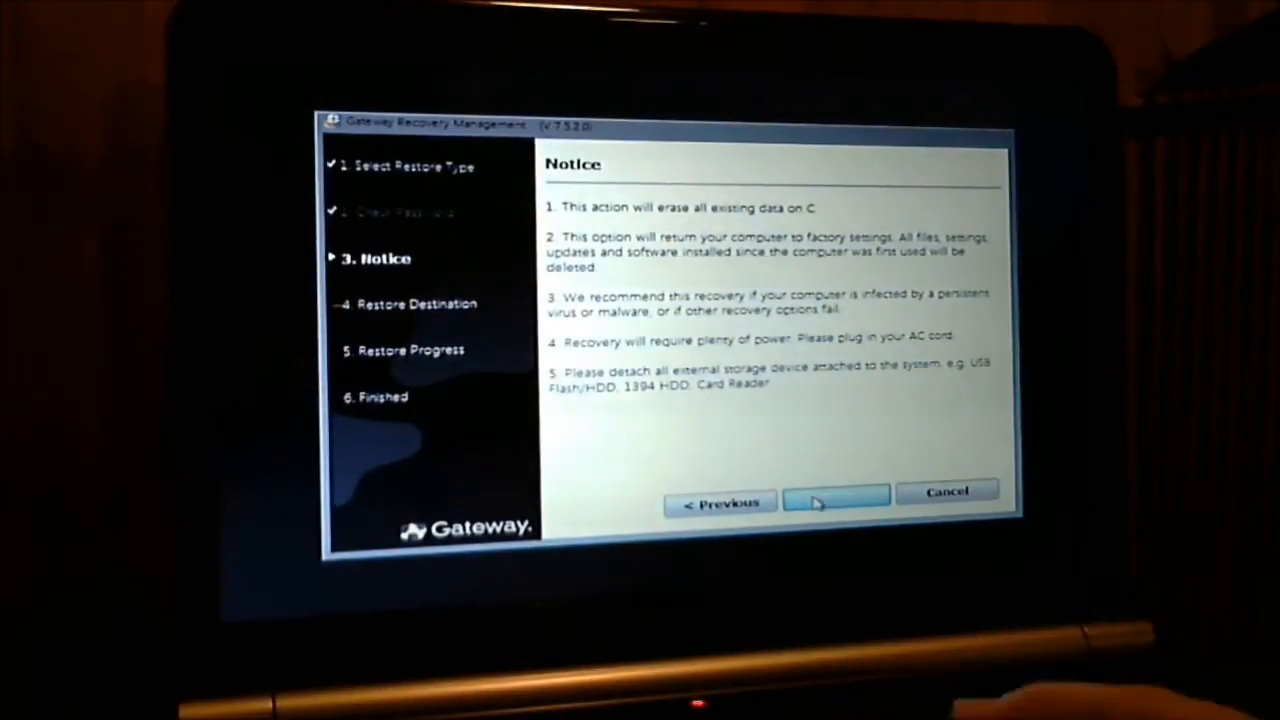
click(835, 502)
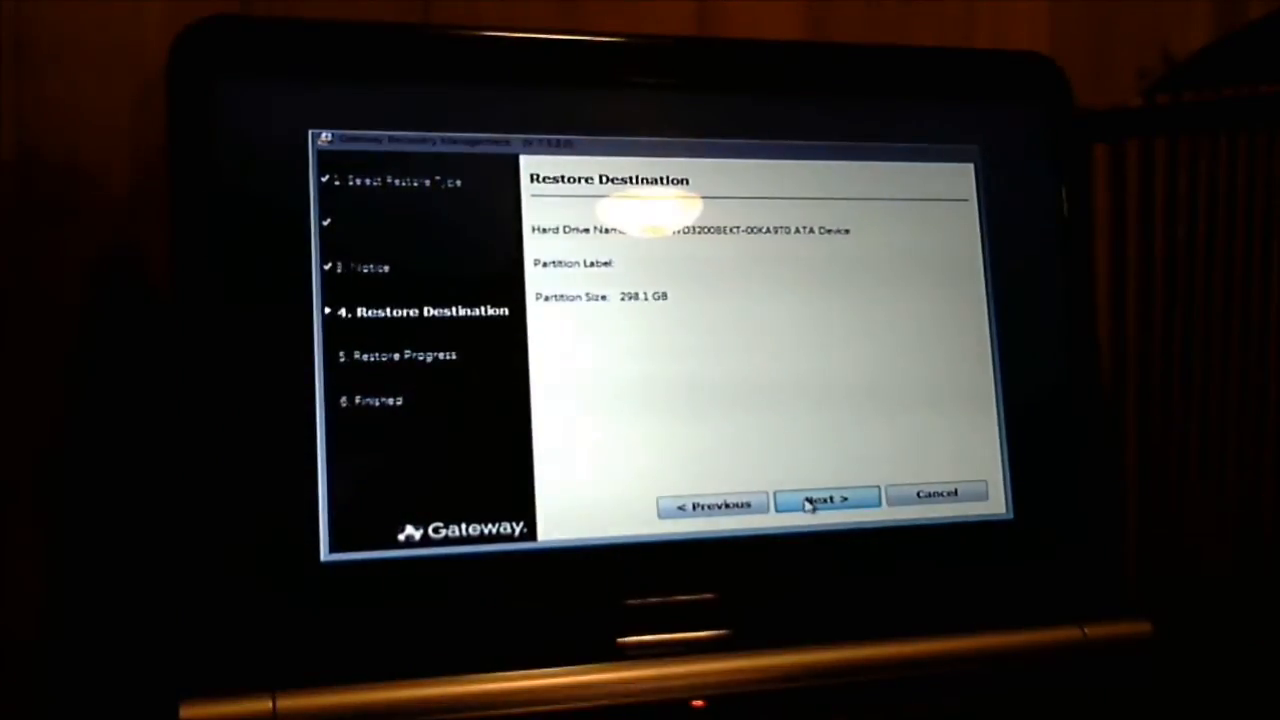
click(813, 500)
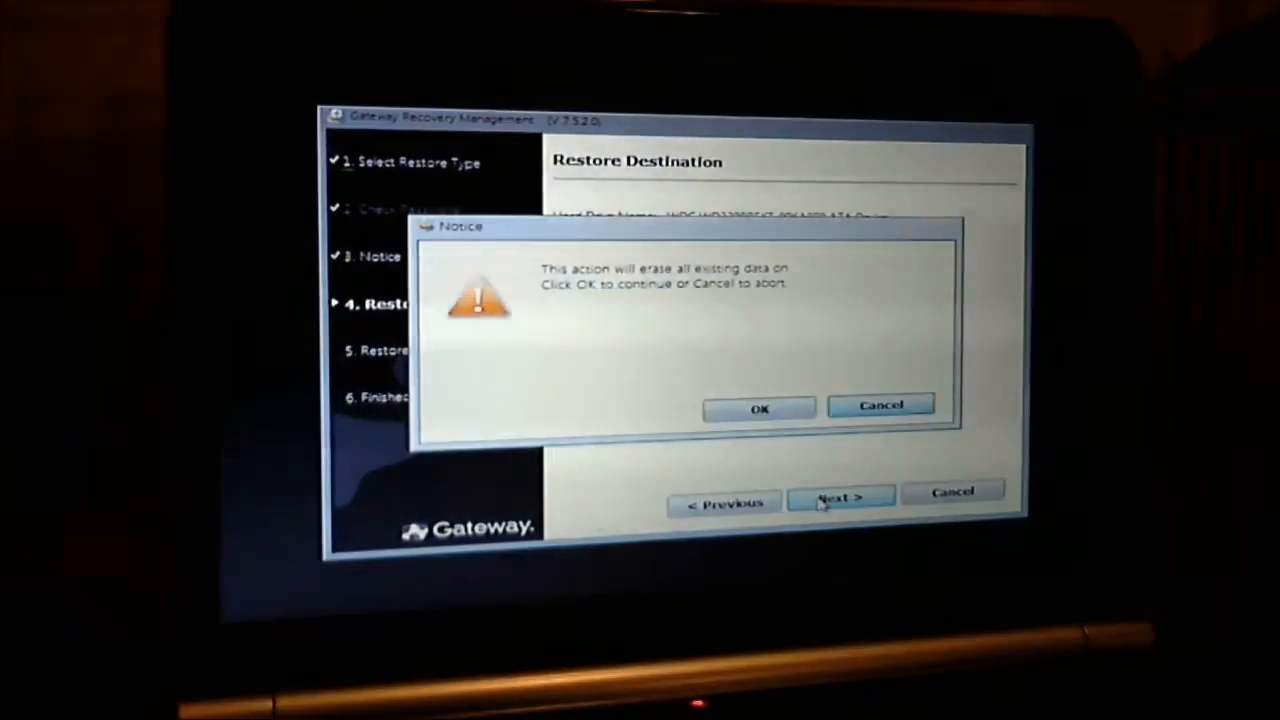
click(758, 409)
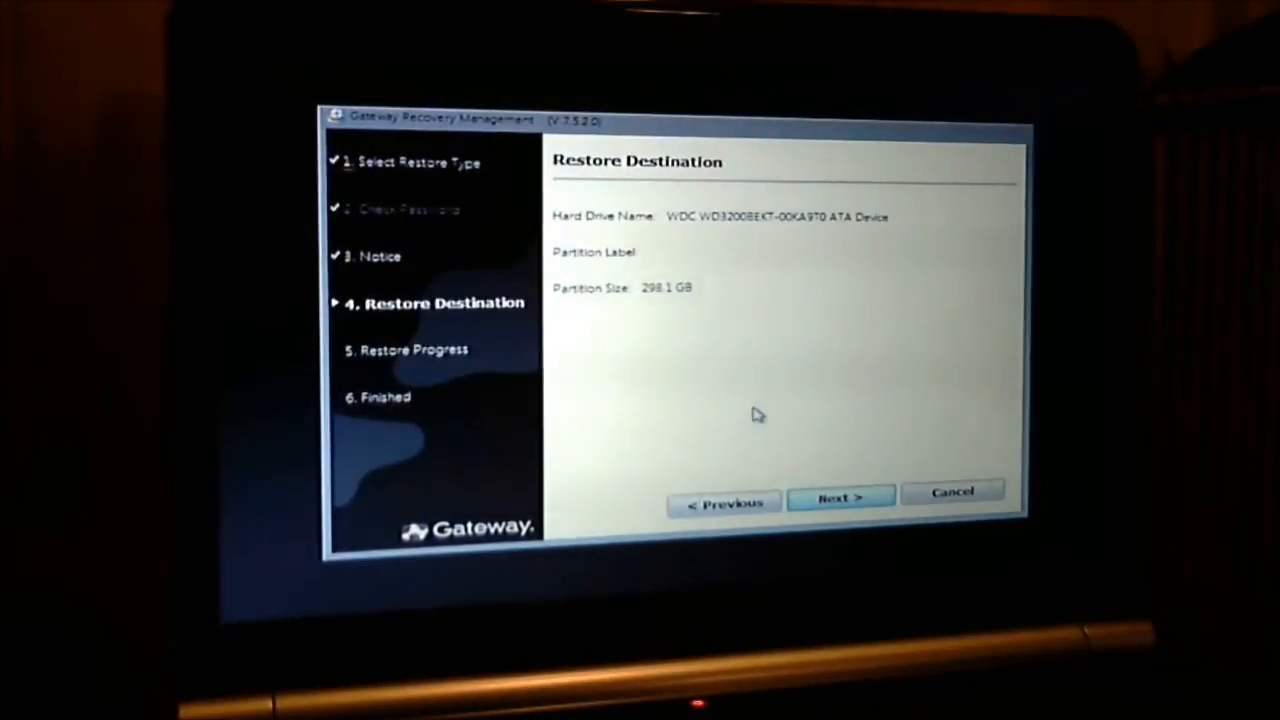
click(840, 498)
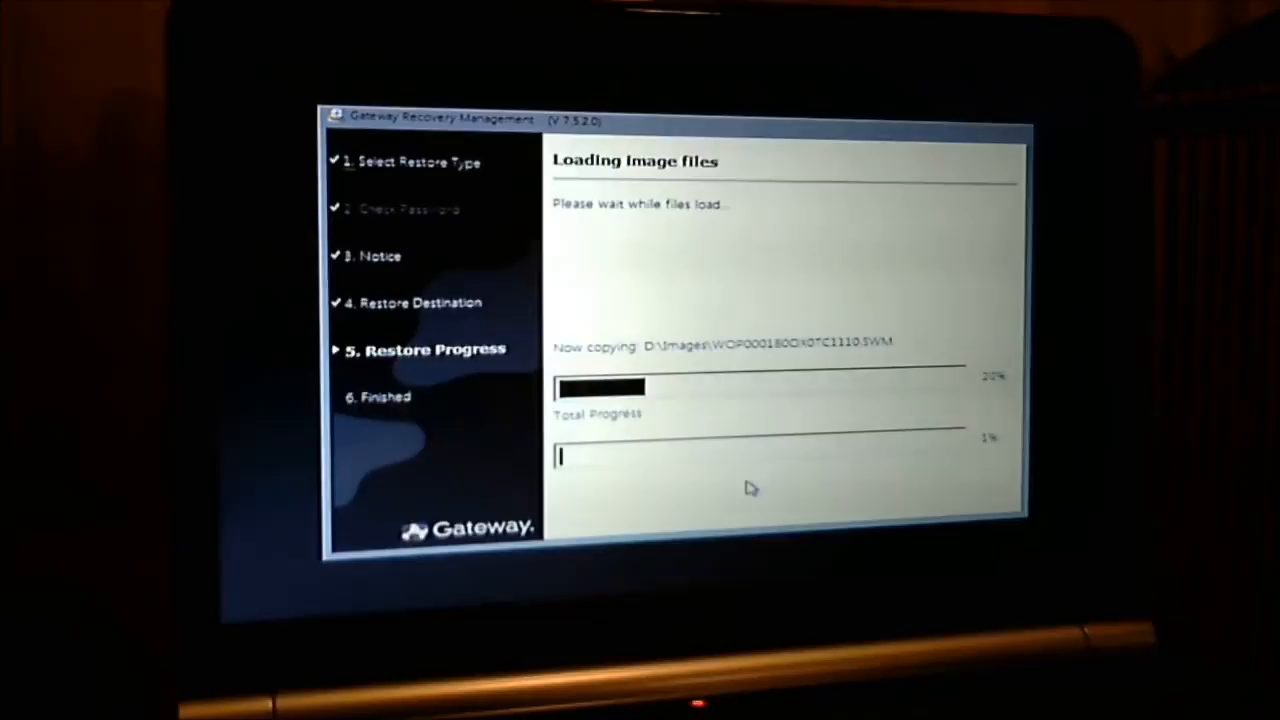